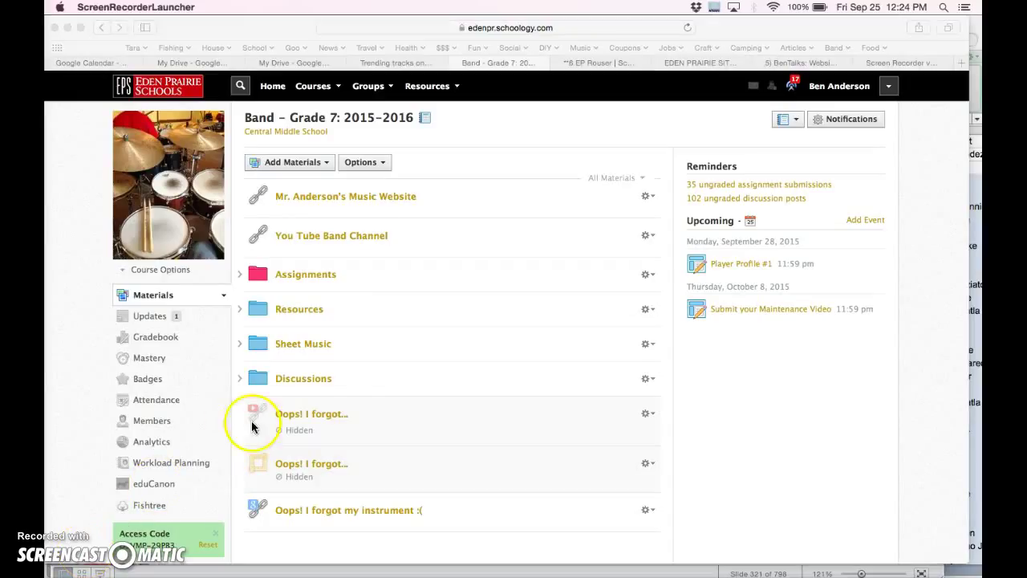
mouse_move(511, 160)
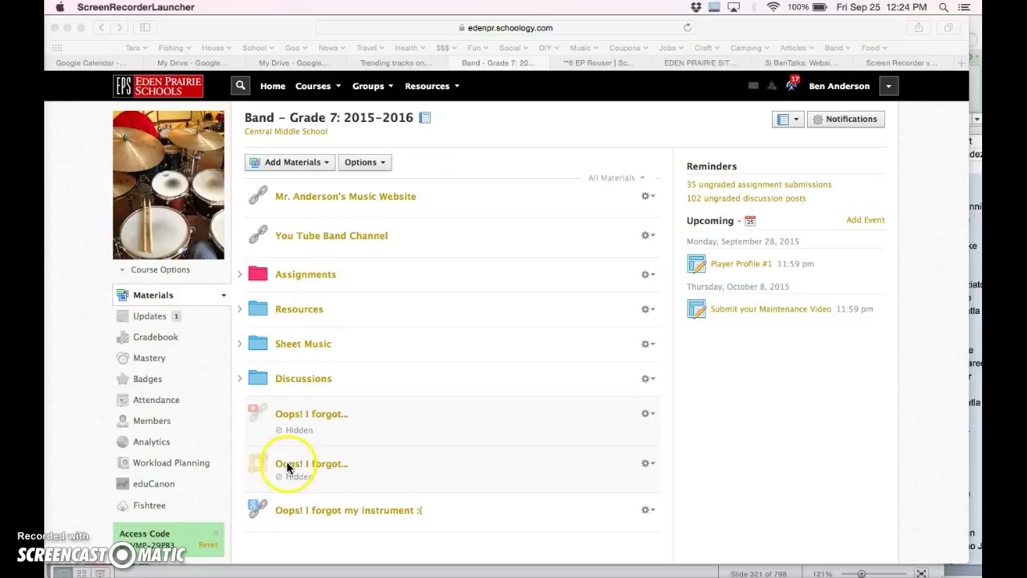
mouse_move(350, 206)
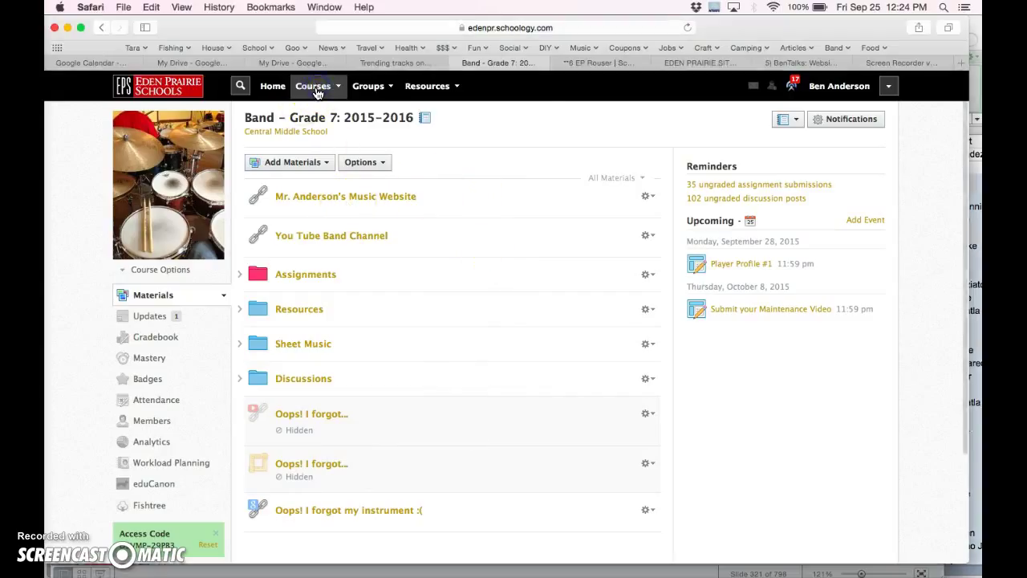
Visit Mr. Anderson's Music Website and its Private Lessons page from the course.
left_click(313, 87)
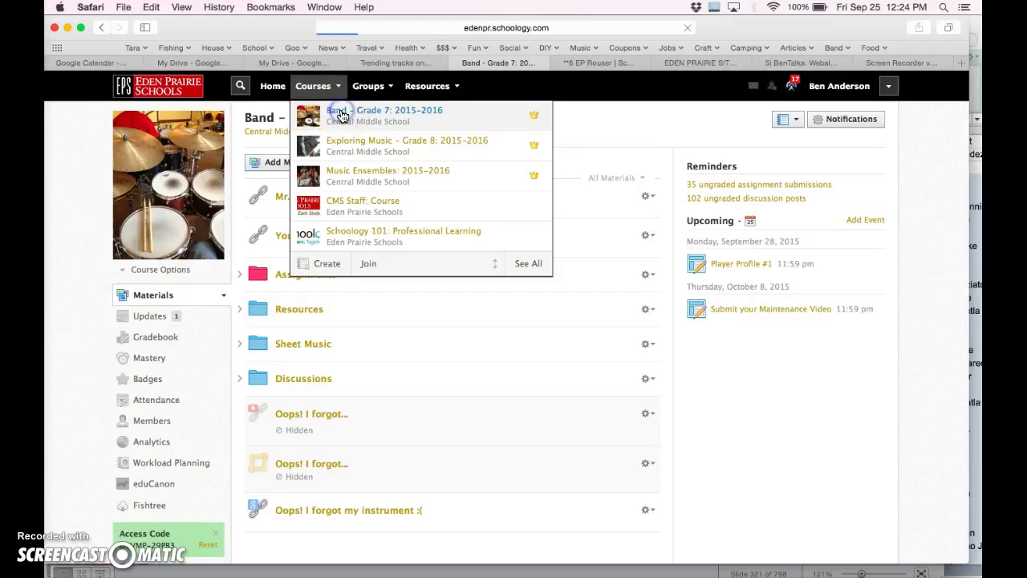
left_click(313, 86)
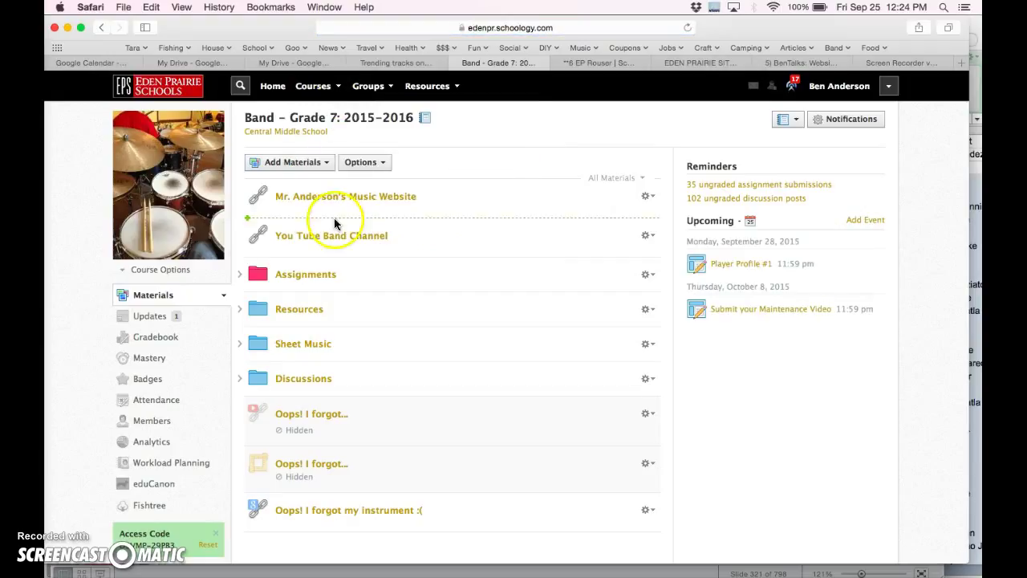
mouse_move(340, 199)
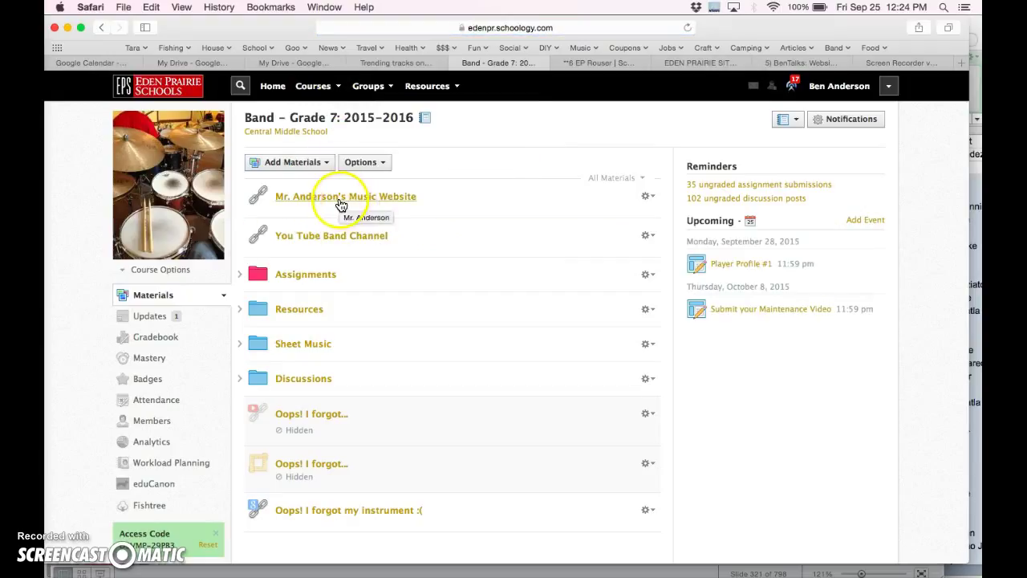
left_click(345, 195)
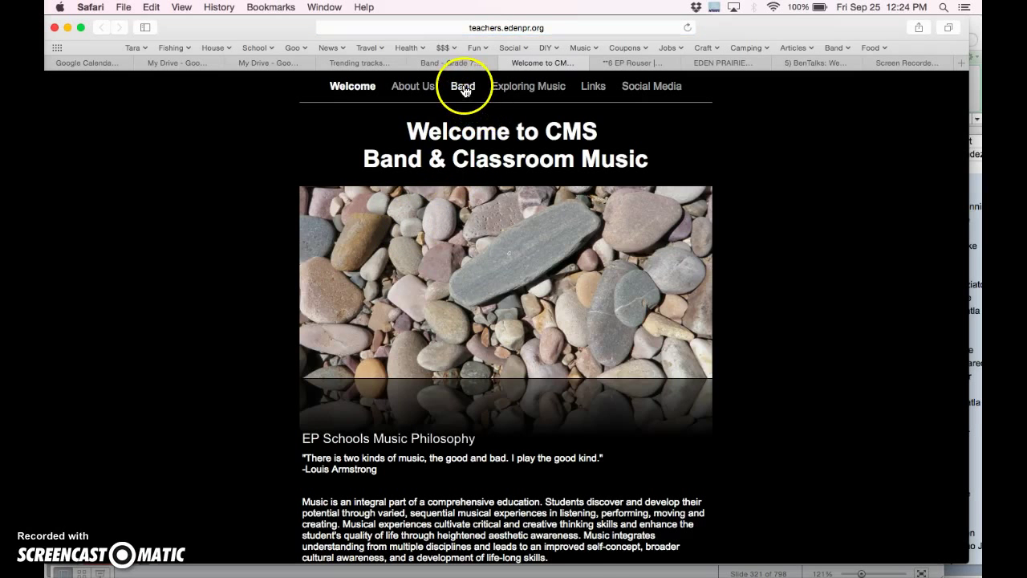
left_click(463, 87)
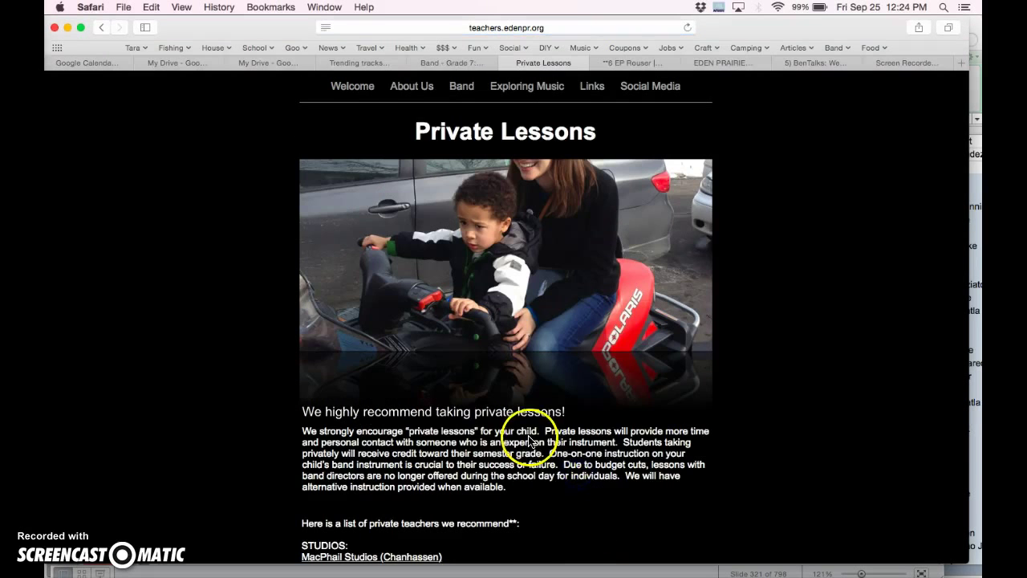
Read down the Private Lessons page, then return to the Band course in Schoology.
scroll("down", 3)
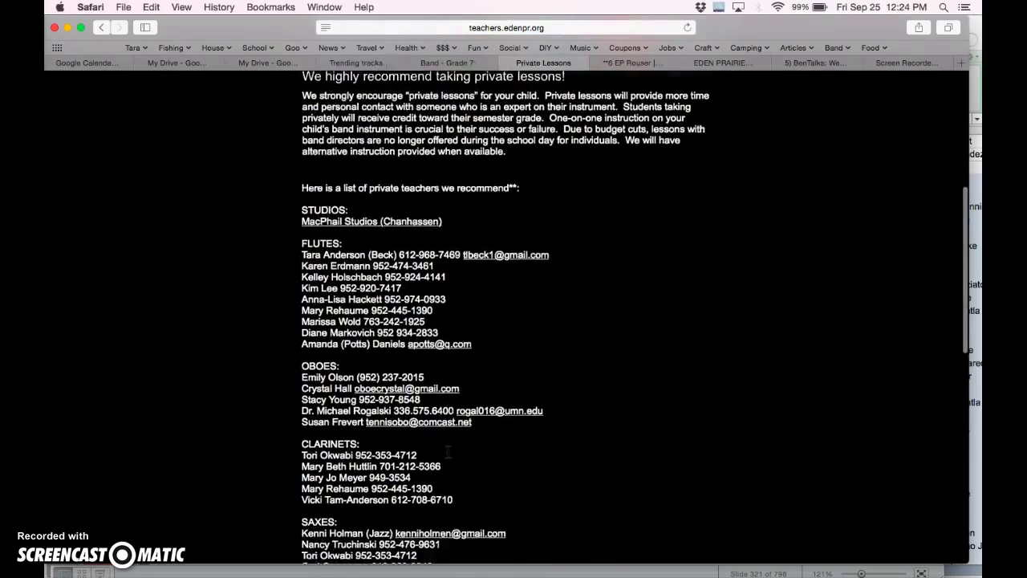
scroll("down", 3)
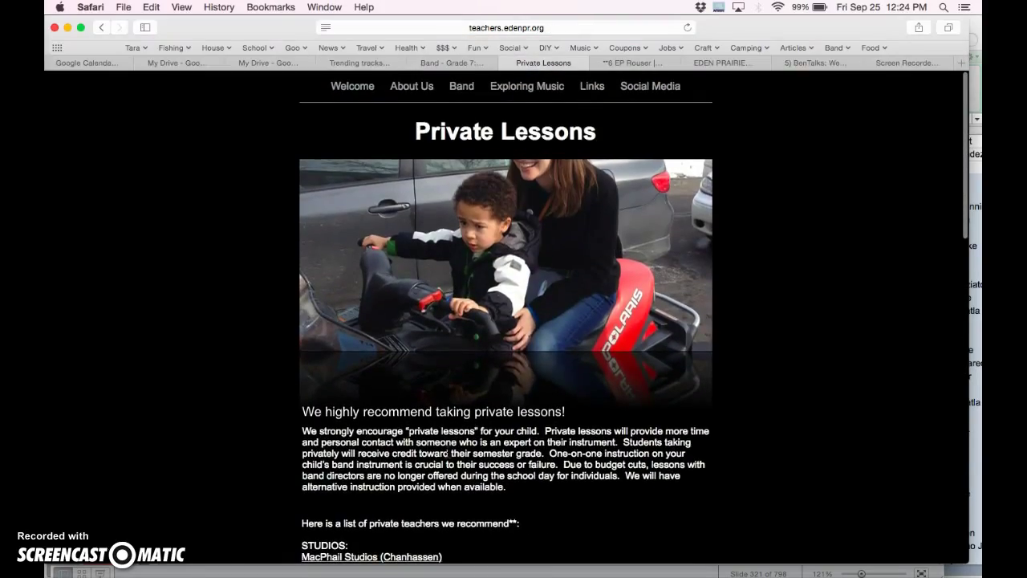
scroll("down", 3)
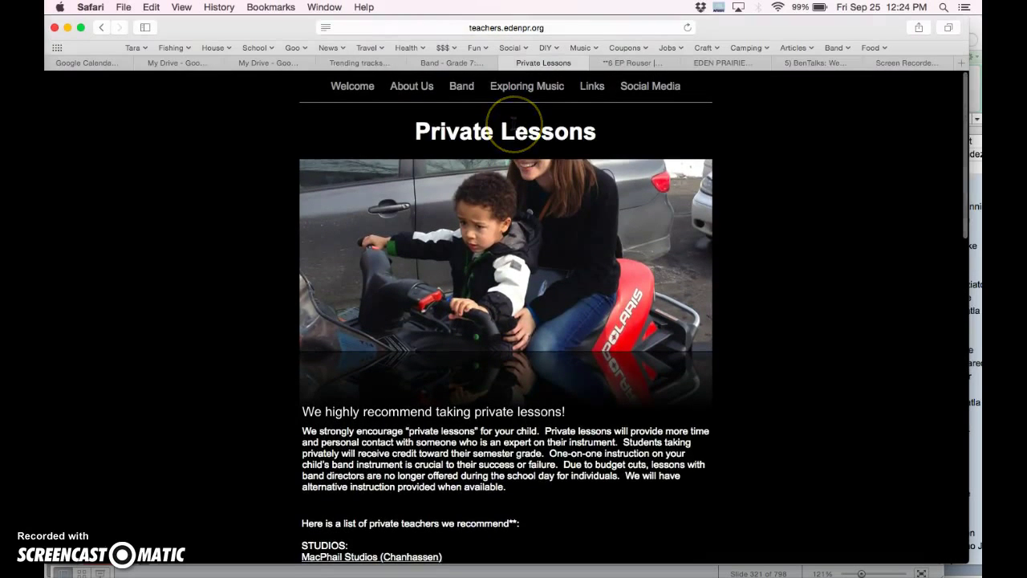
mouse_move(463, 87)
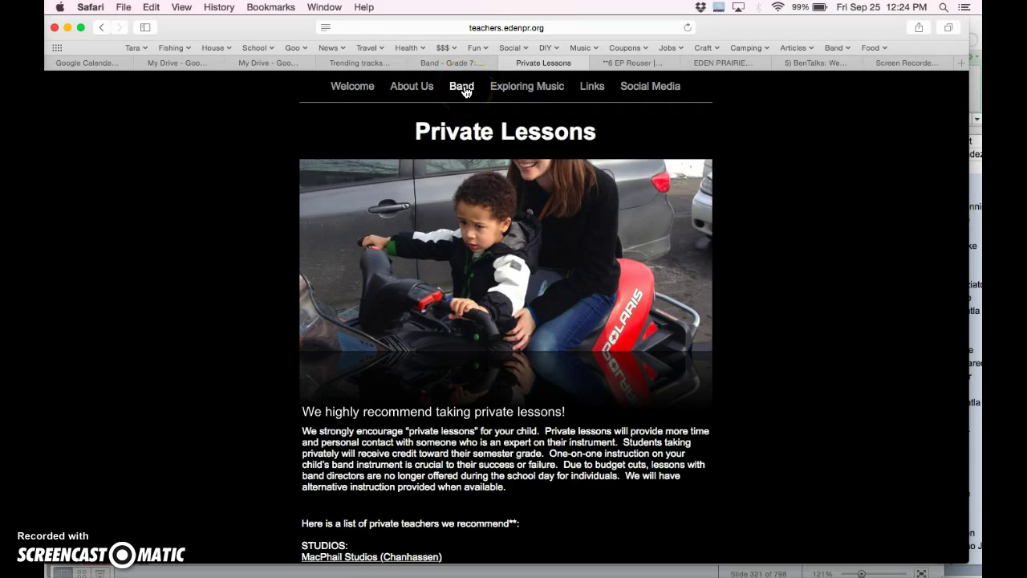
left_click(462, 87)
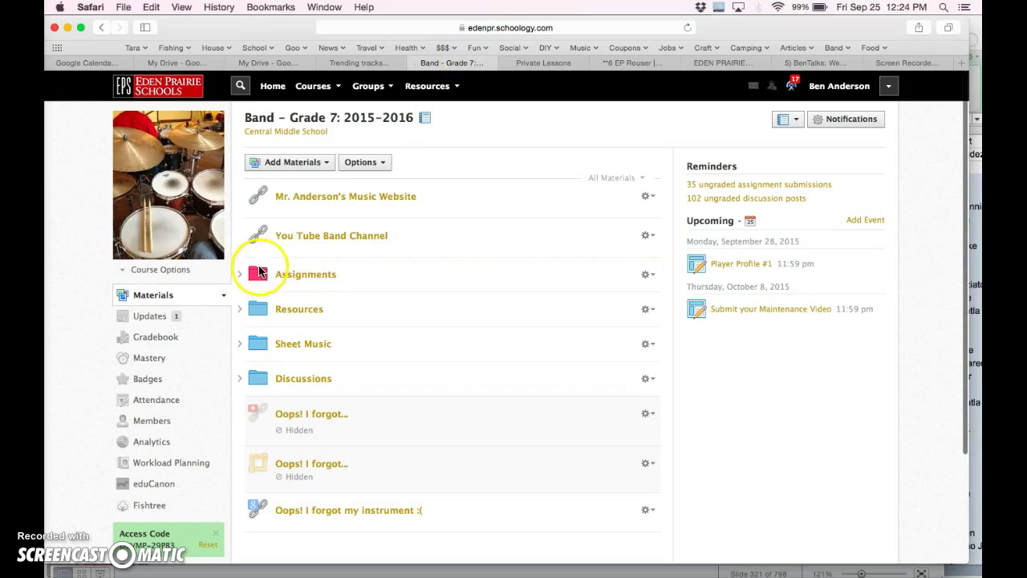
Expand the Assignments folder and its Band Aid Project – Required help sessions subfolder.
left_click(241, 273)
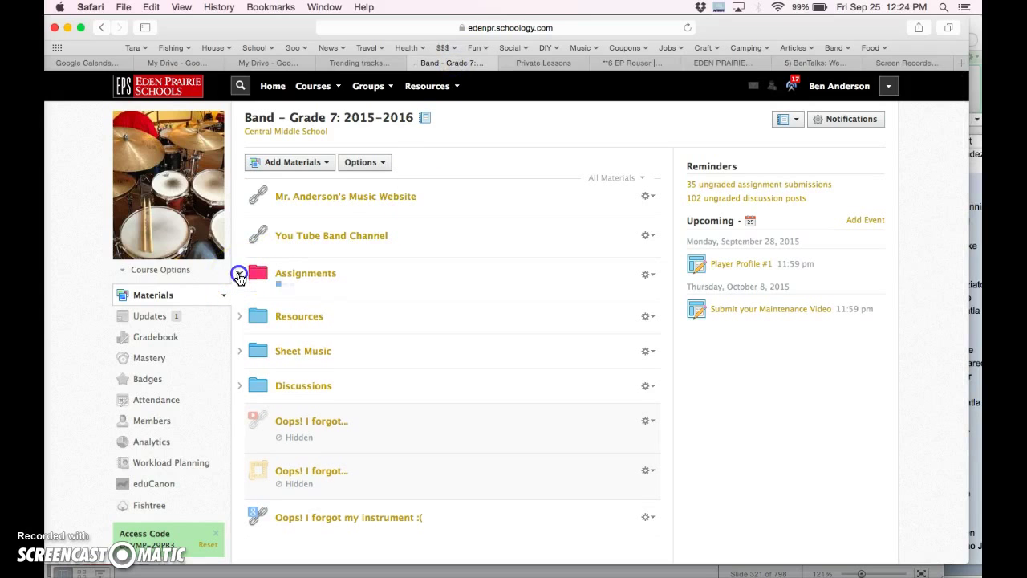
left_click(240, 273)
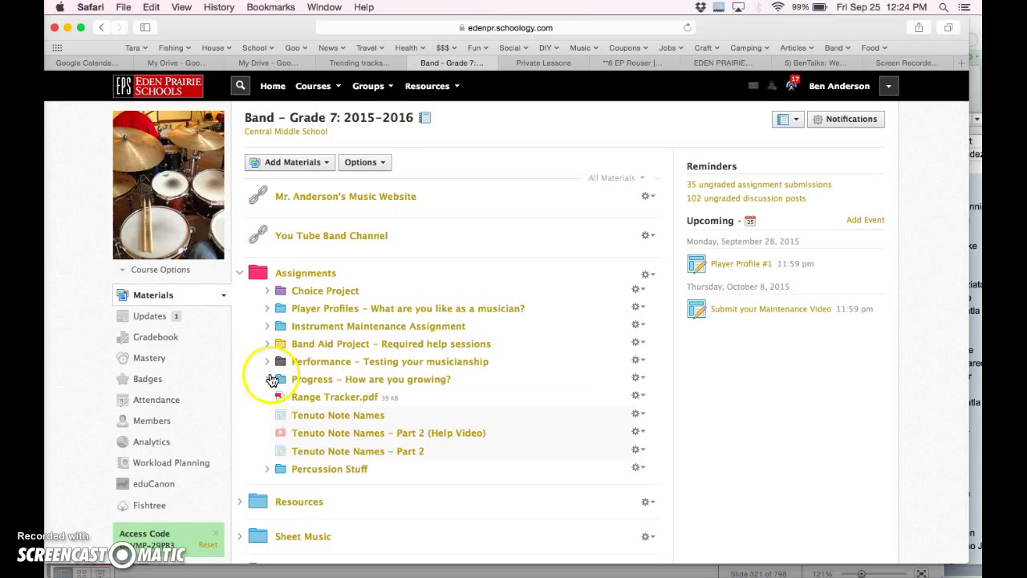
left_click(266, 344)
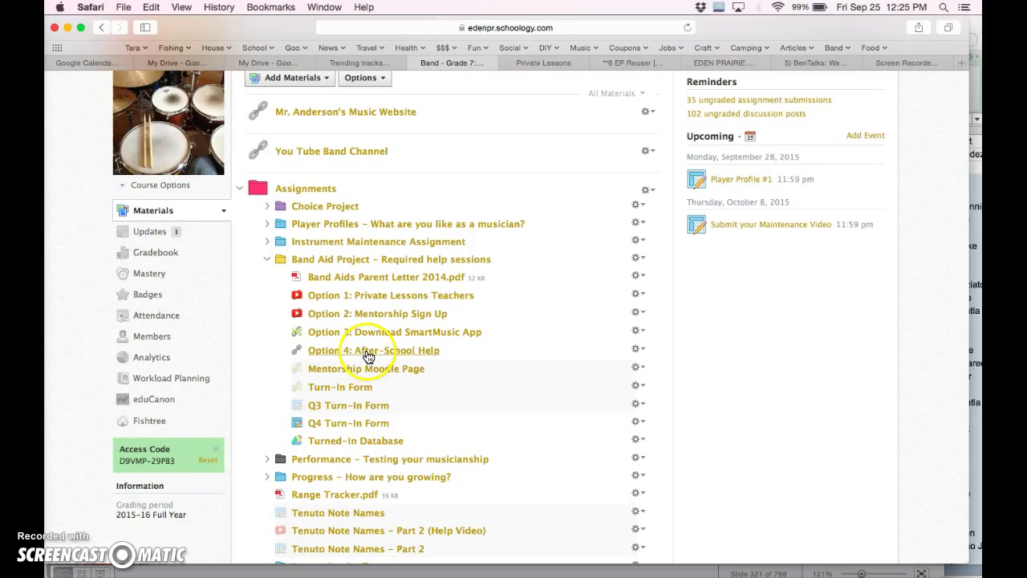
mouse_move(372, 350)
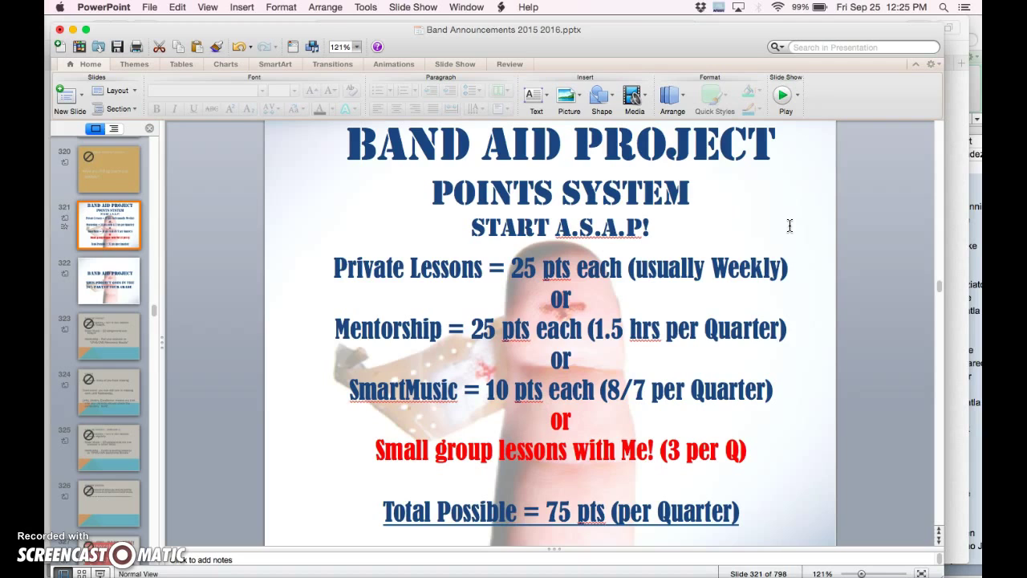
left_click(109, 279)
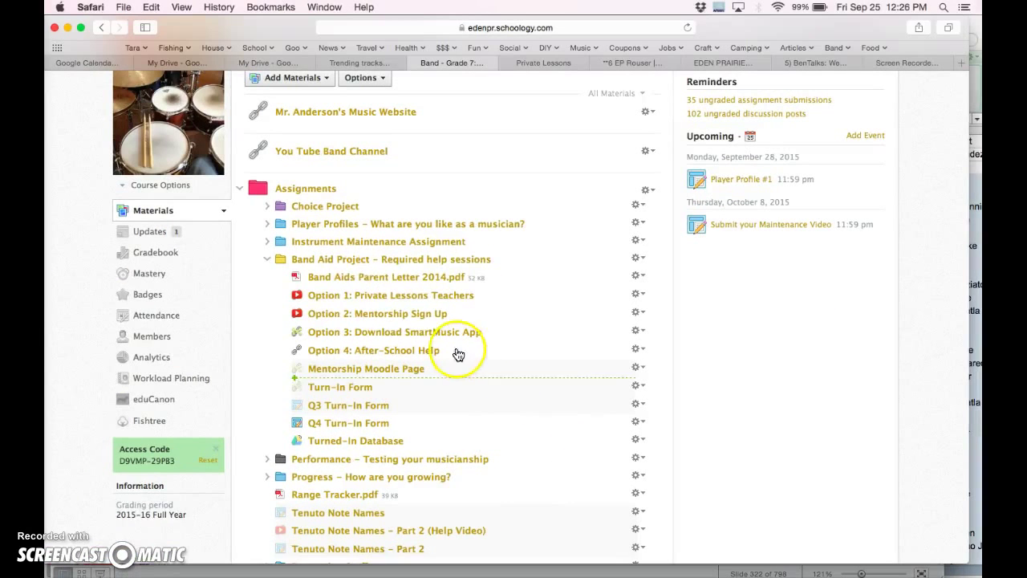
mouse_move(340, 321)
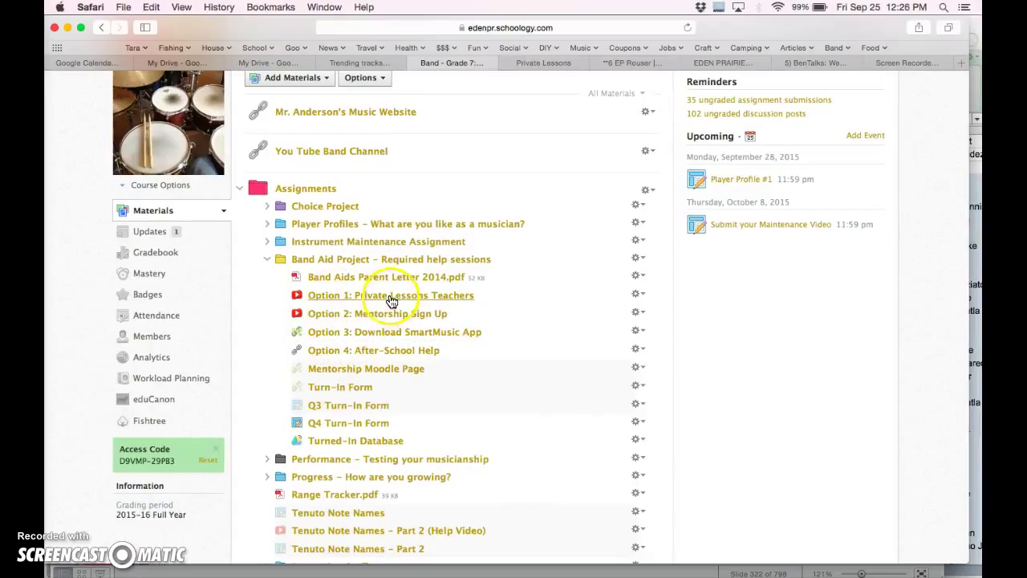
mouse_move(395, 318)
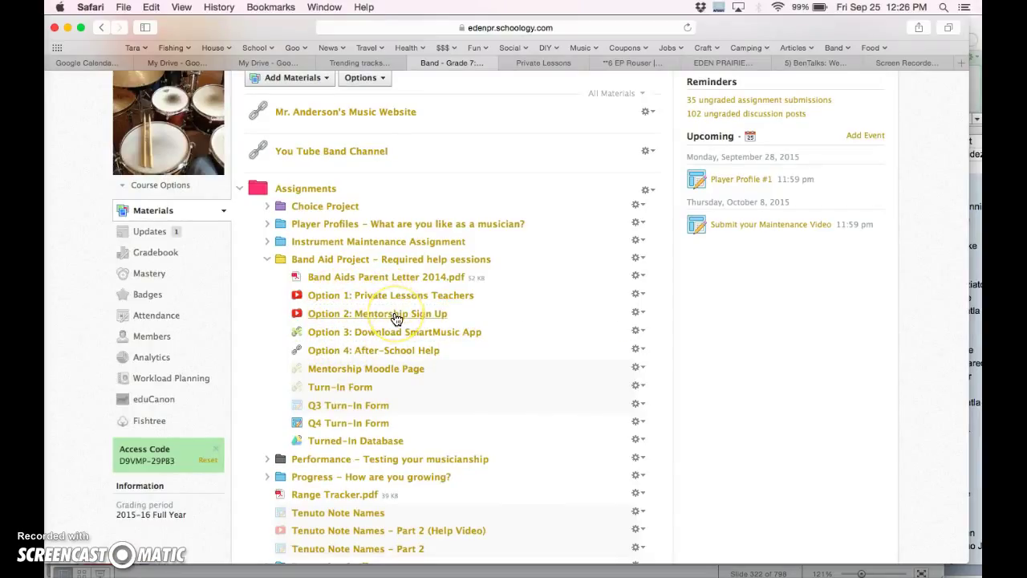
mouse_move(377, 313)
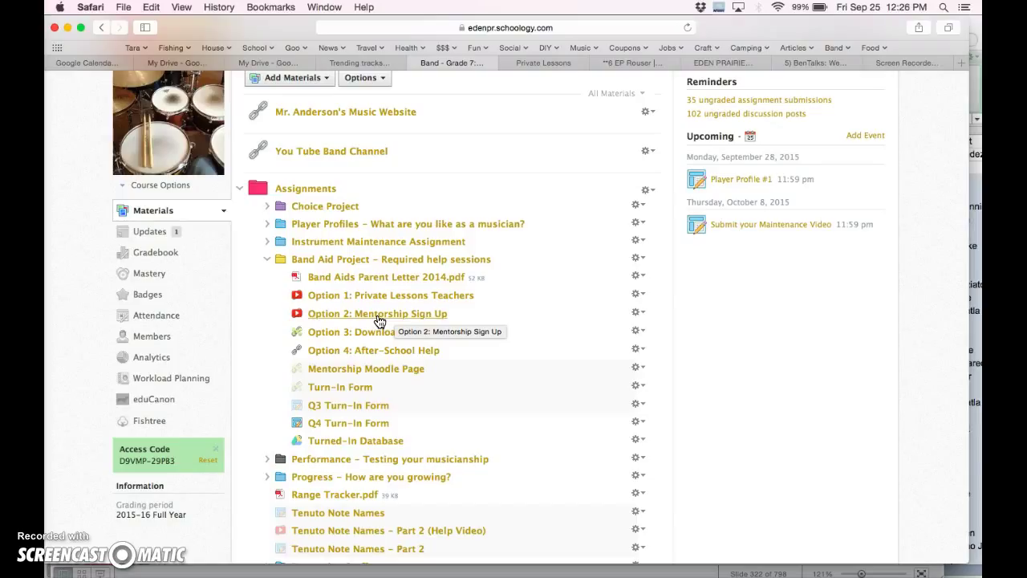
mouse_move(381, 321)
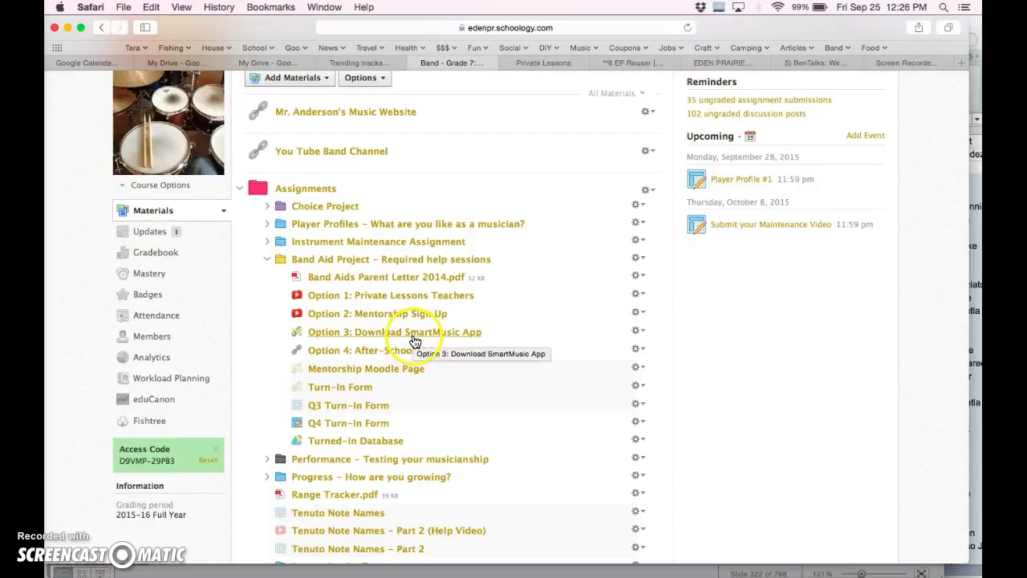
mouse_move(426, 340)
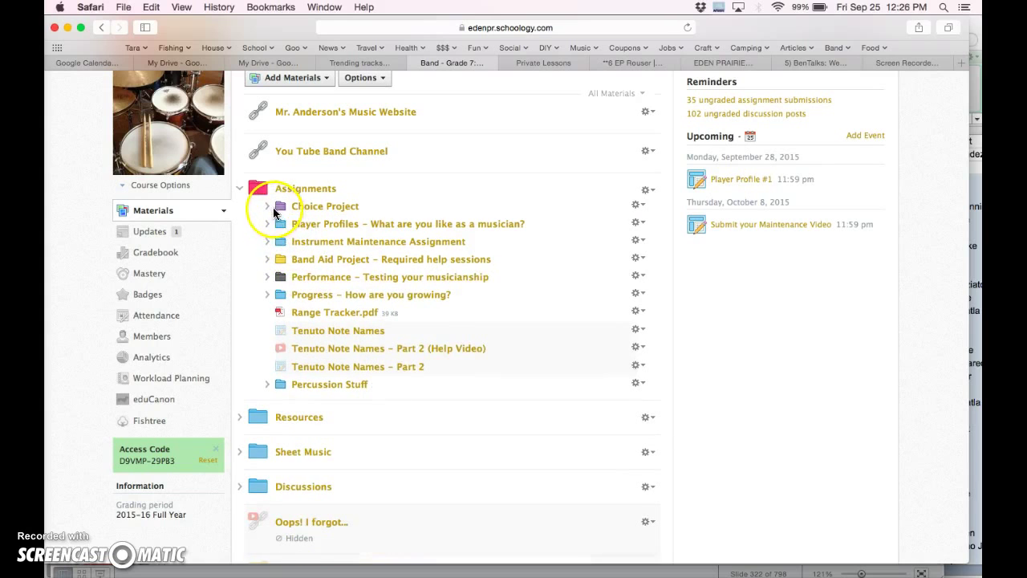
Expand the Choice Project folder and open the Choice Project Ideas document.
left_click(268, 205)
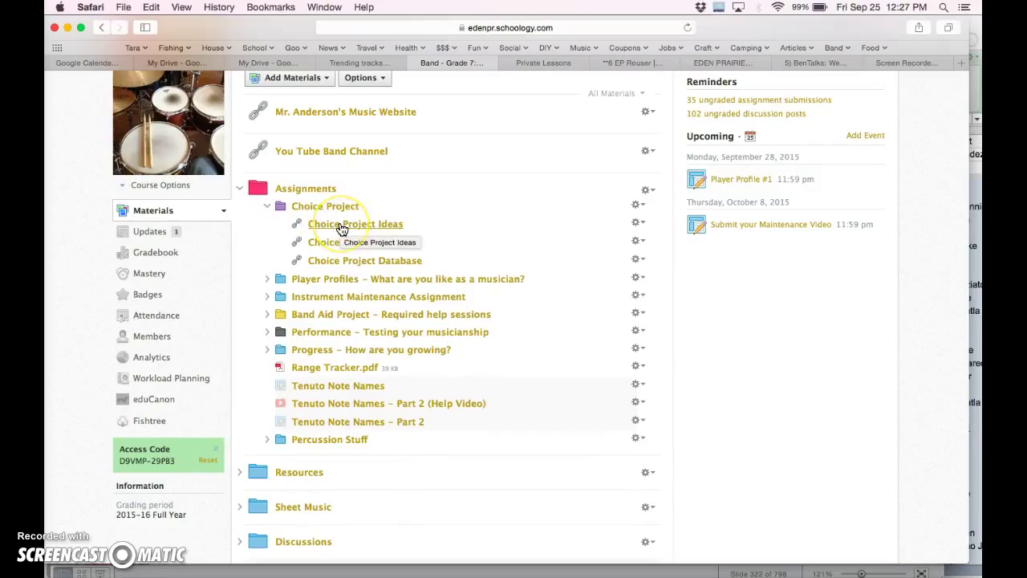
left_click(355, 225)
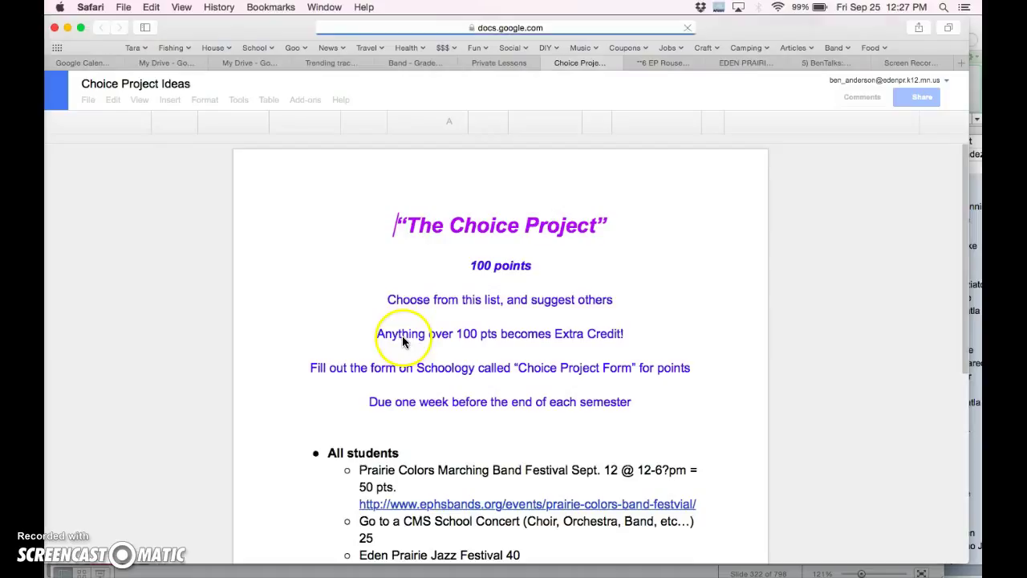
Read the 100-point ideas list through the Band Students section, then return to the course tab.
scroll("down", 3)
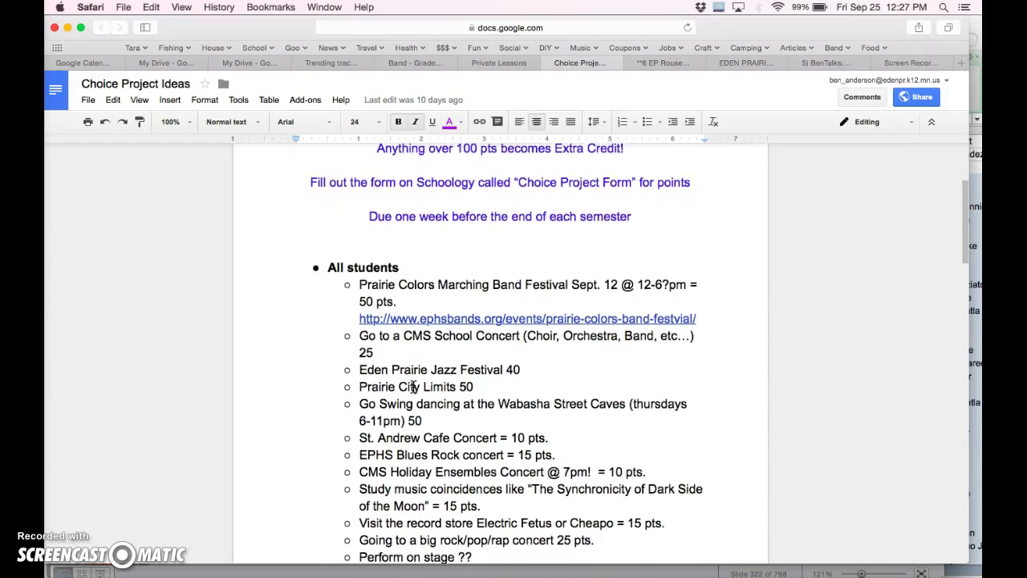
scroll("down", 3)
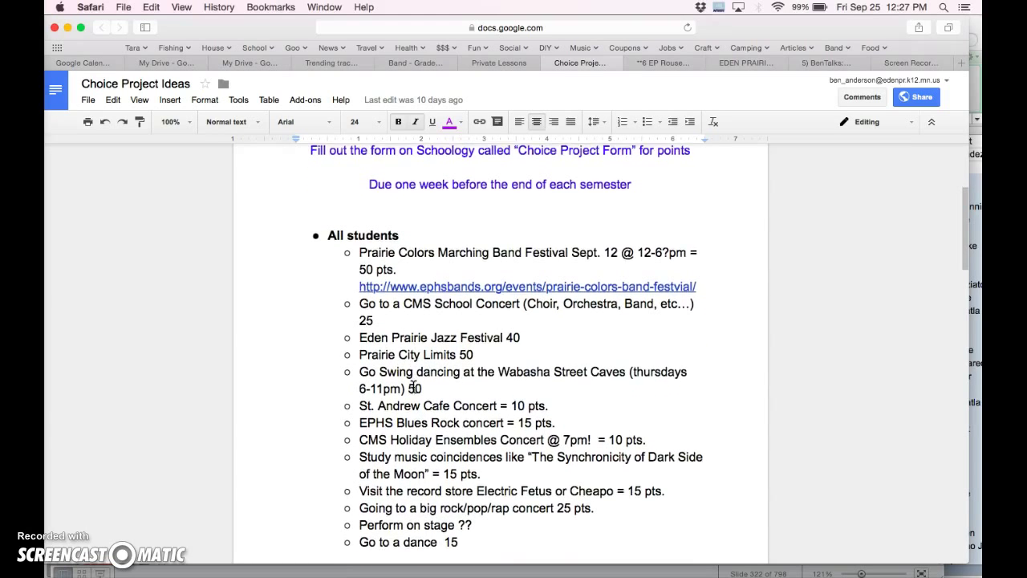
scroll("down", 3)
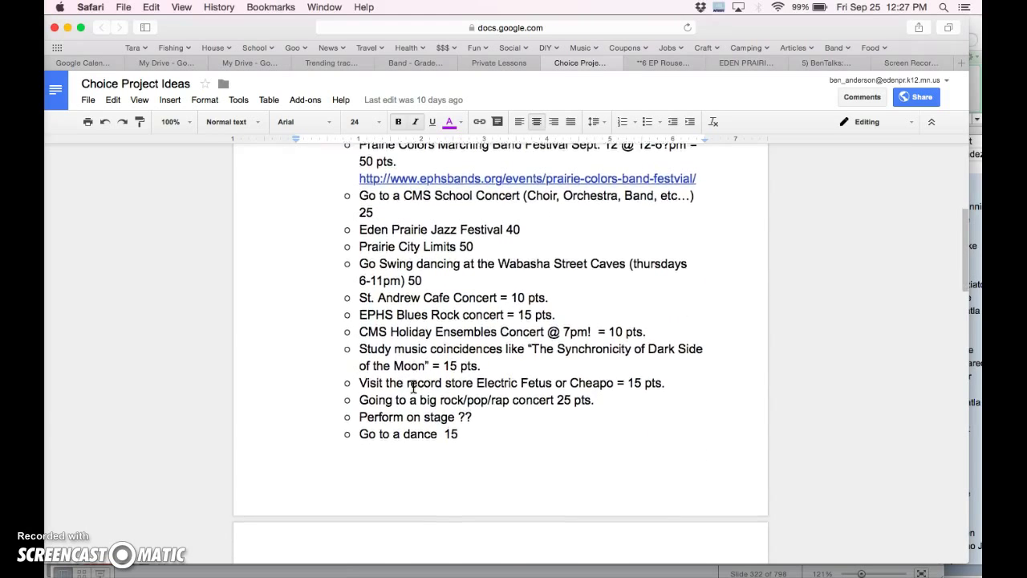
scroll("down", 3)
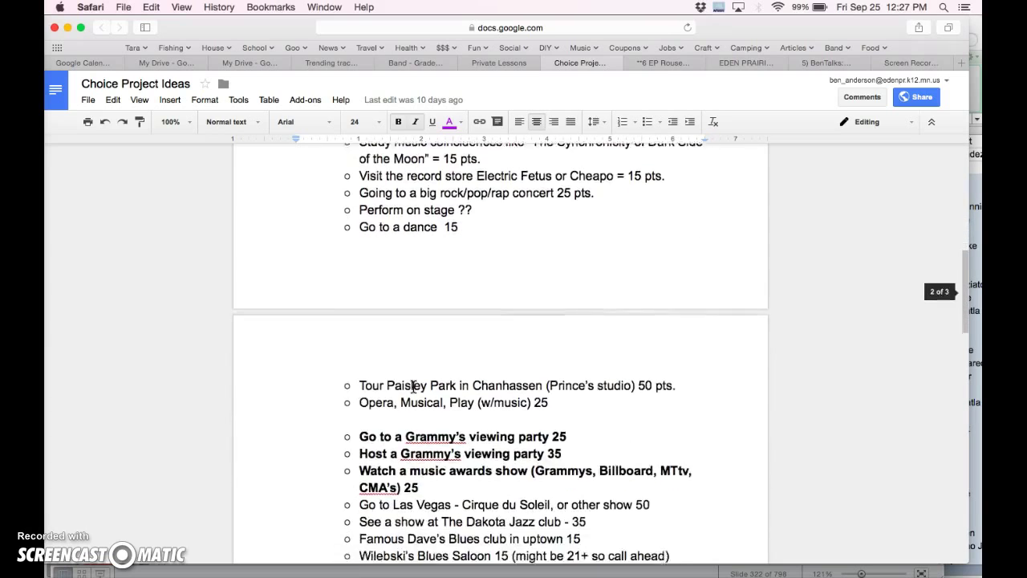
scroll("down", 3)
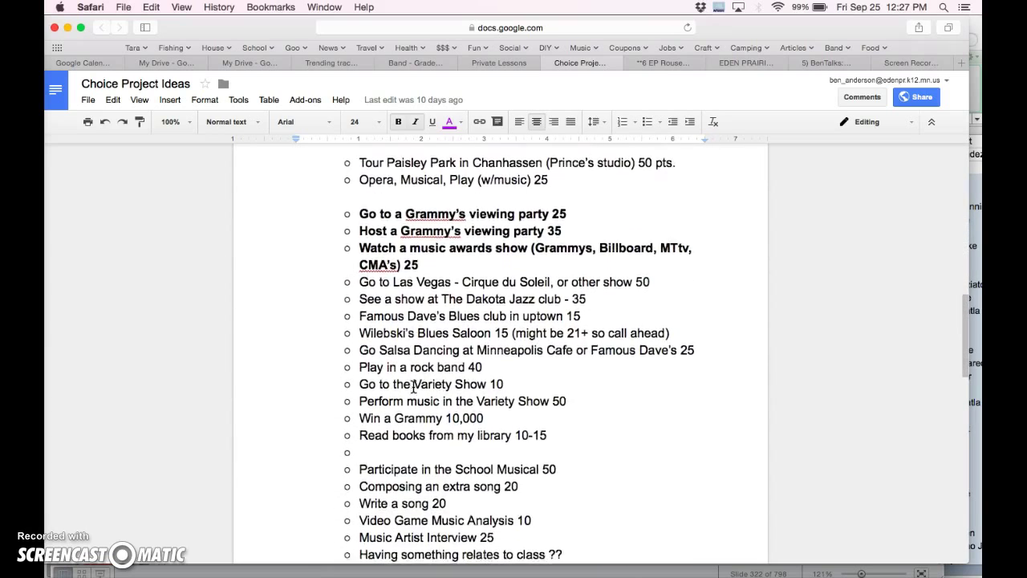
scroll("down", 3)
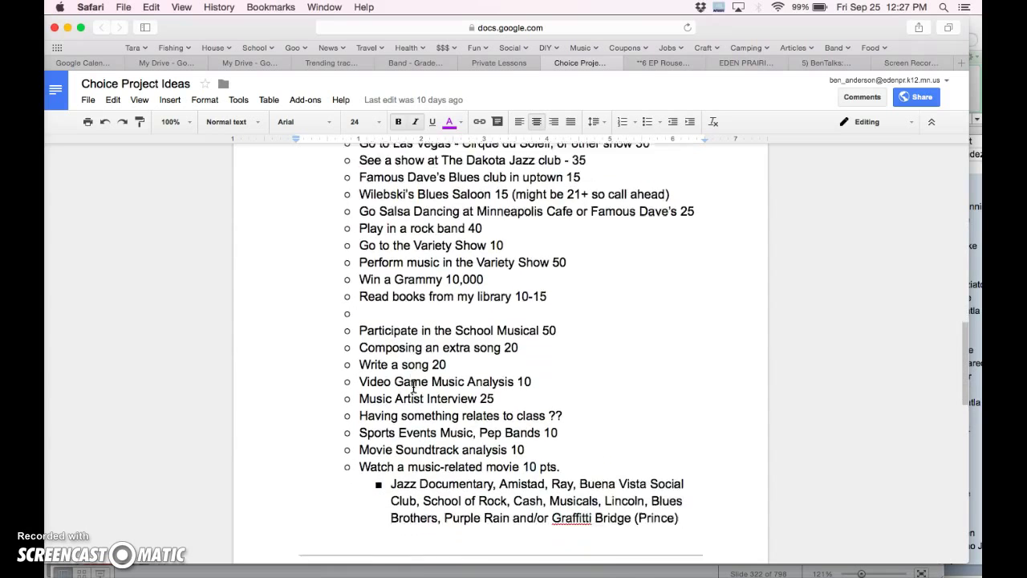
scroll("down", 3)
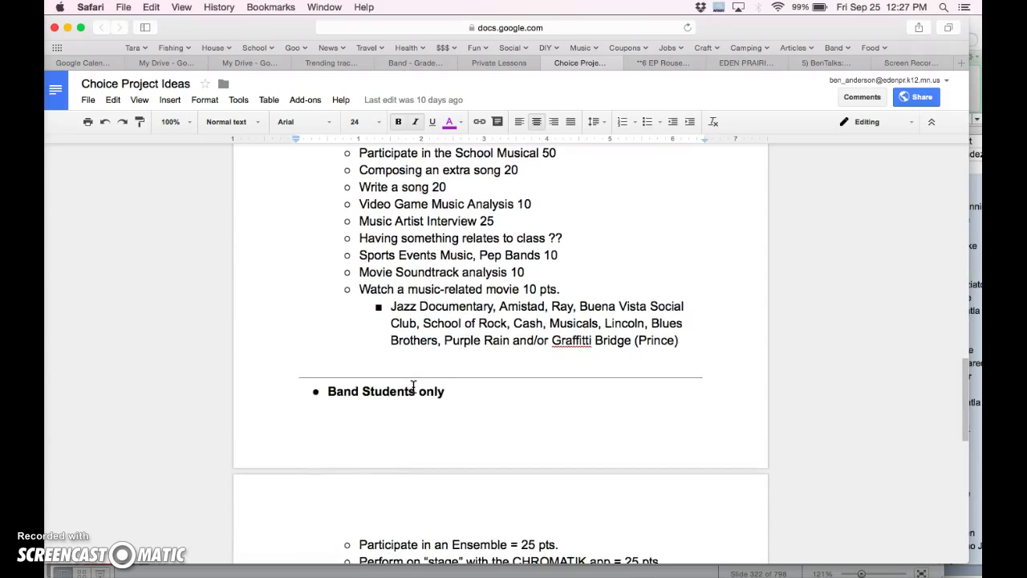
scroll("down", 3)
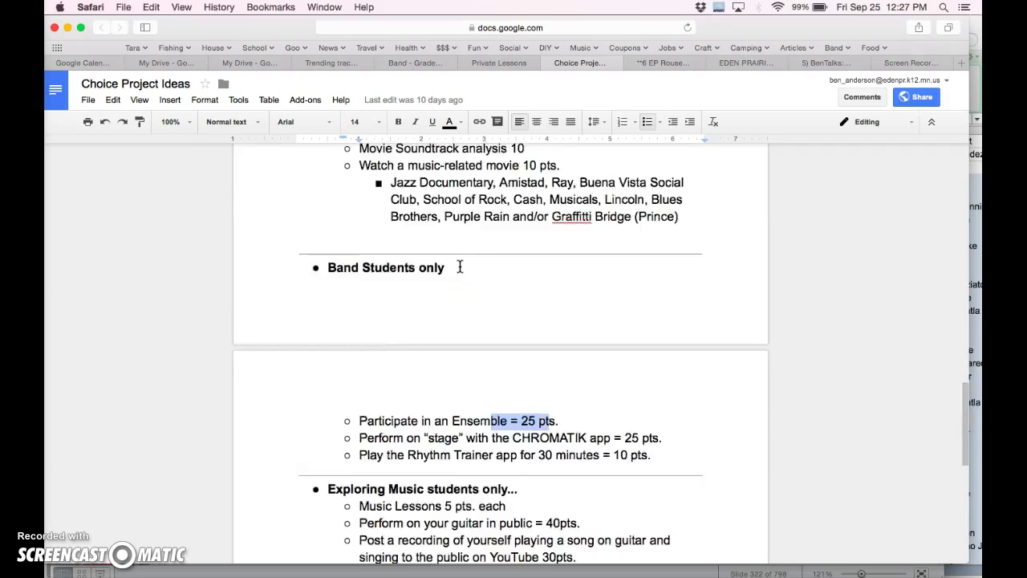
scroll("up", 3)
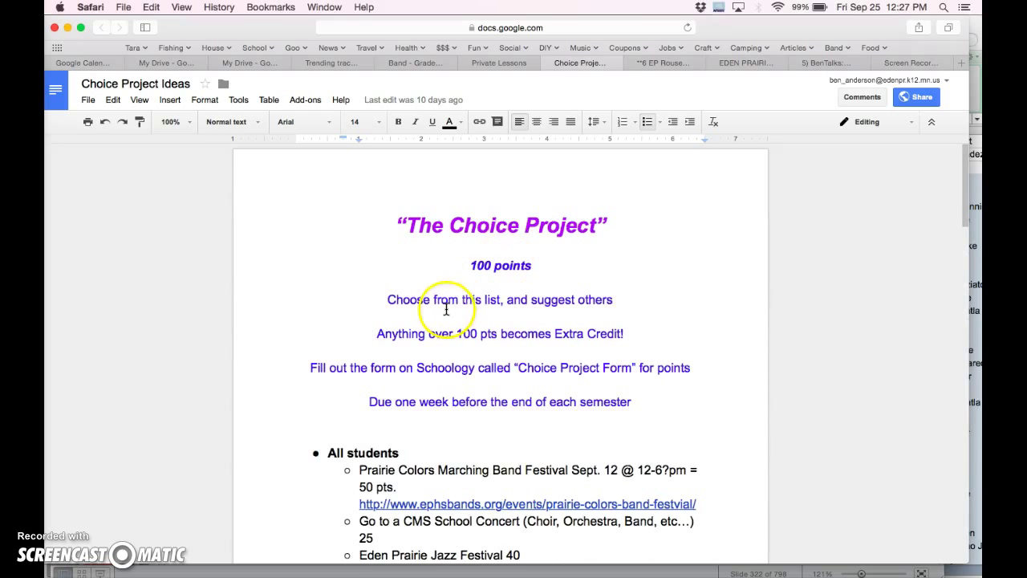
mouse_move(423, 148)
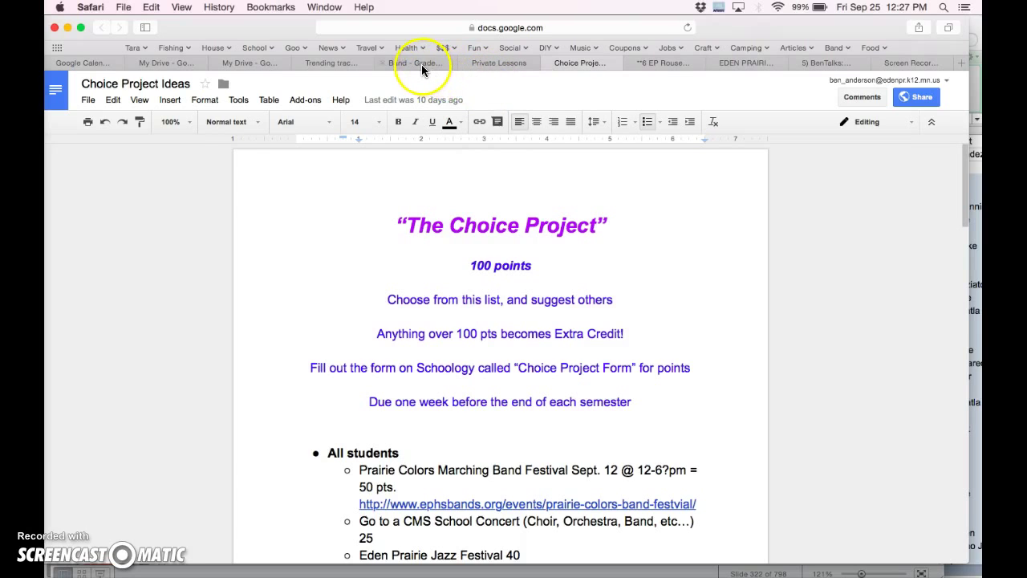
left_click(416, 62)
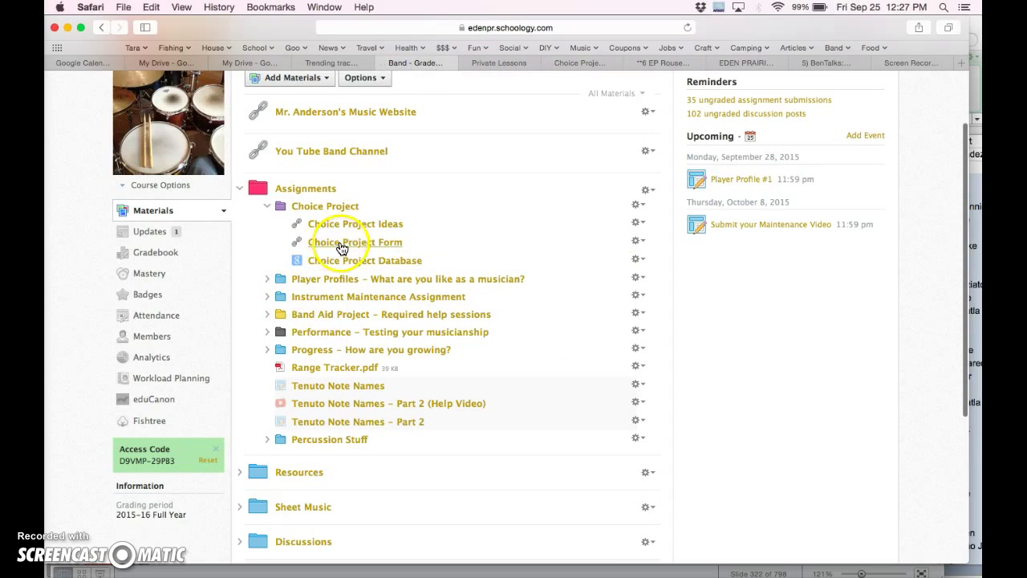
View the Choice Project Form's activity, points, date and description questions, then return to Schoology.
left_click(354, 240)
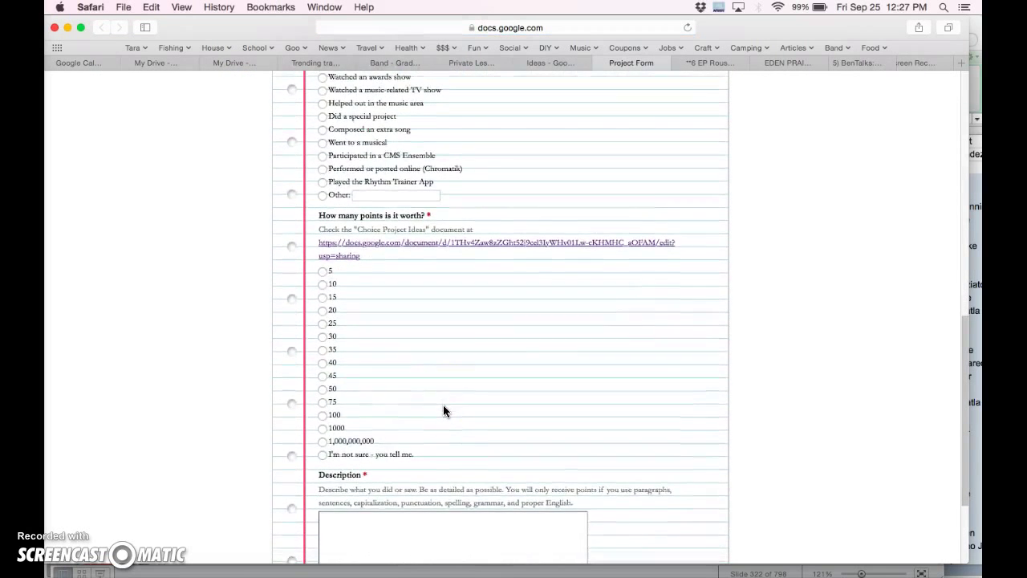
left_click(393, 265)
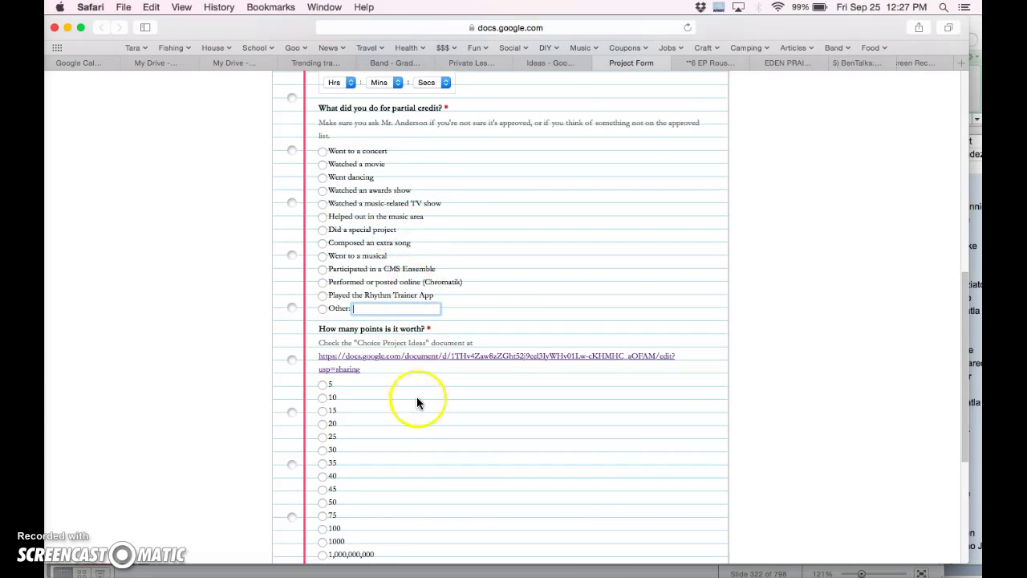
scroll("down", 3)
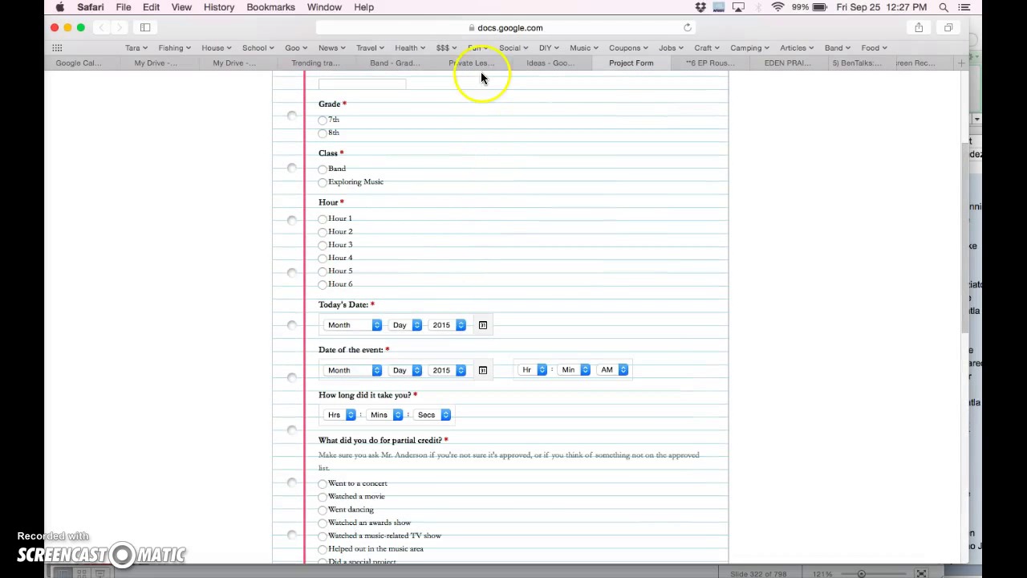
left_click(388, 63)
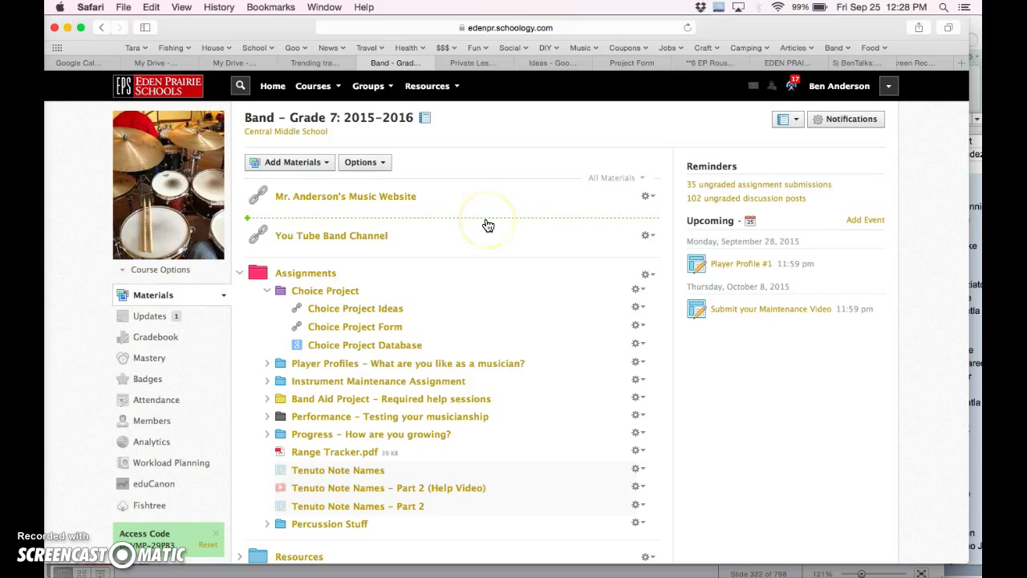
mouse_move(414, 259)
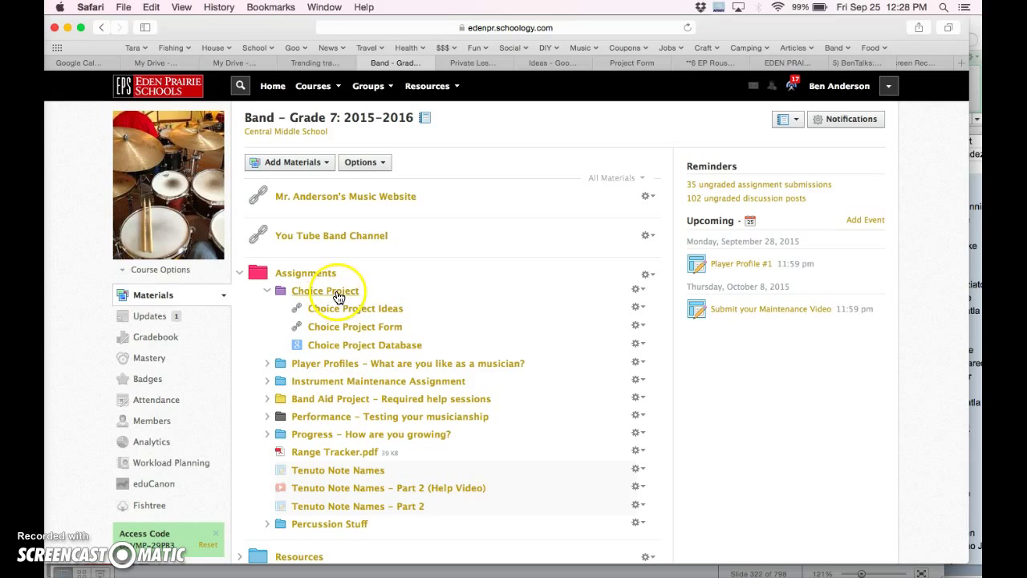
mouse_move(347, 317)
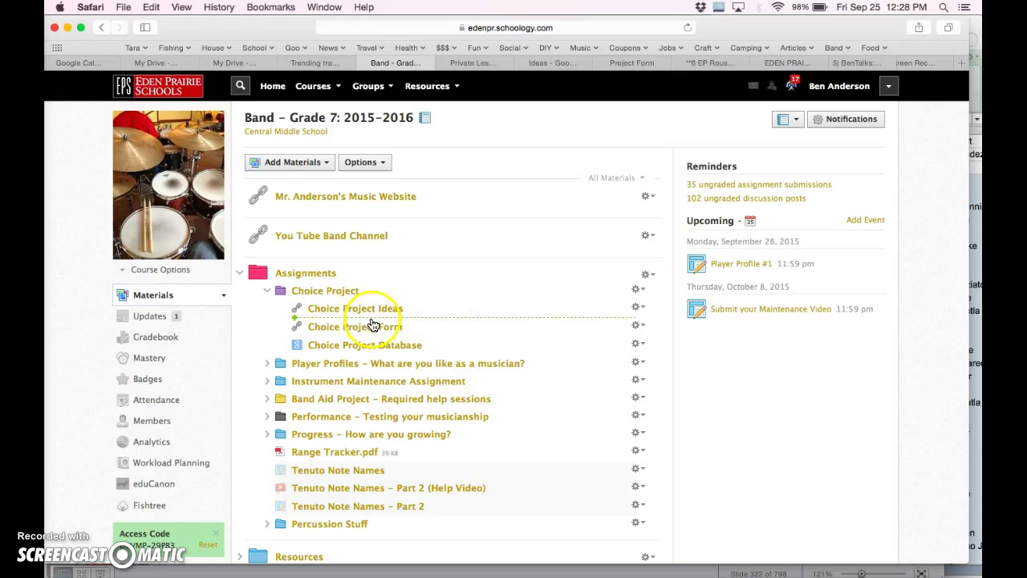
mouse_move(480, 126)
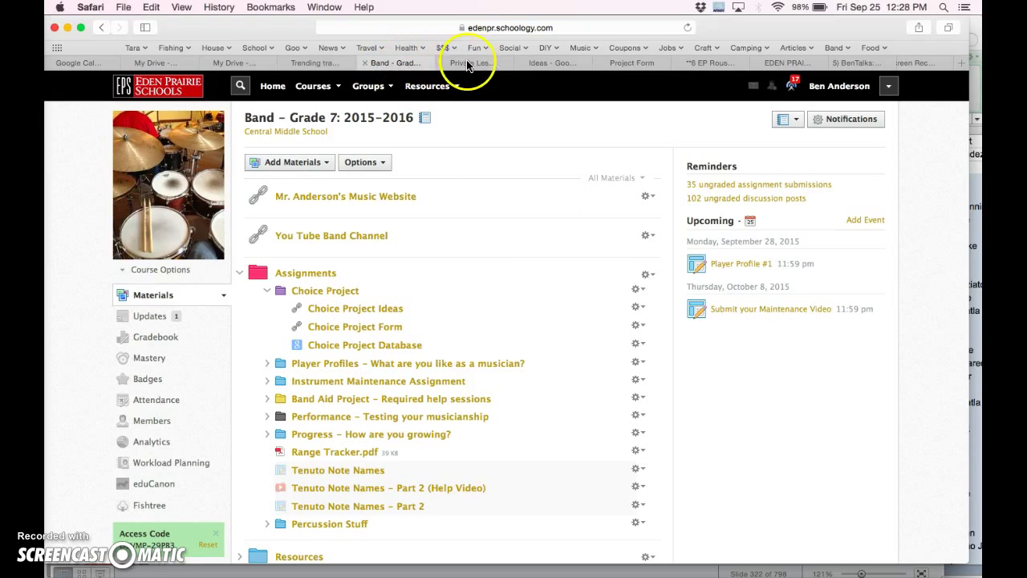
Switch to the band website's Private Lessons tab.
left_click(474, 62)
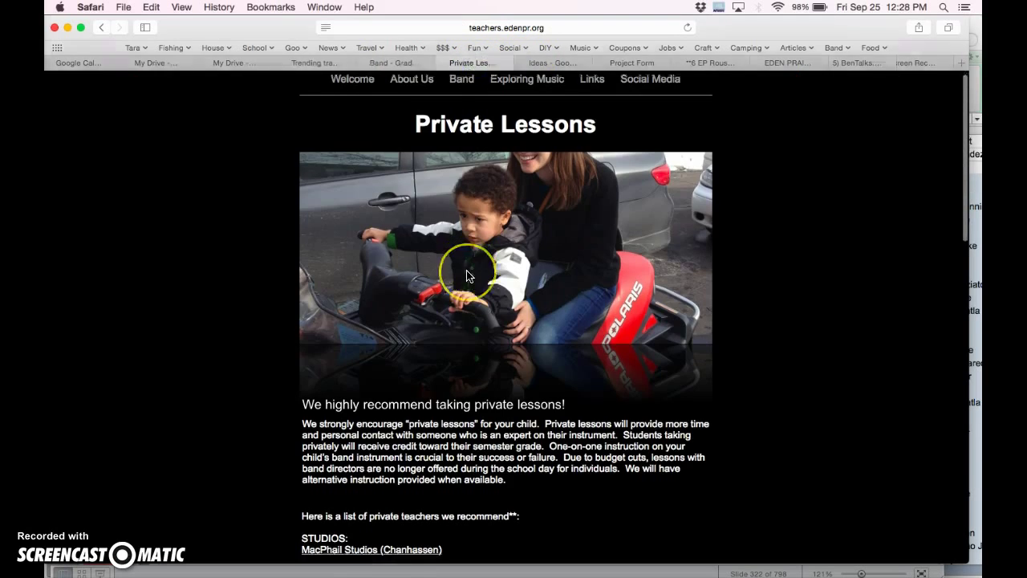